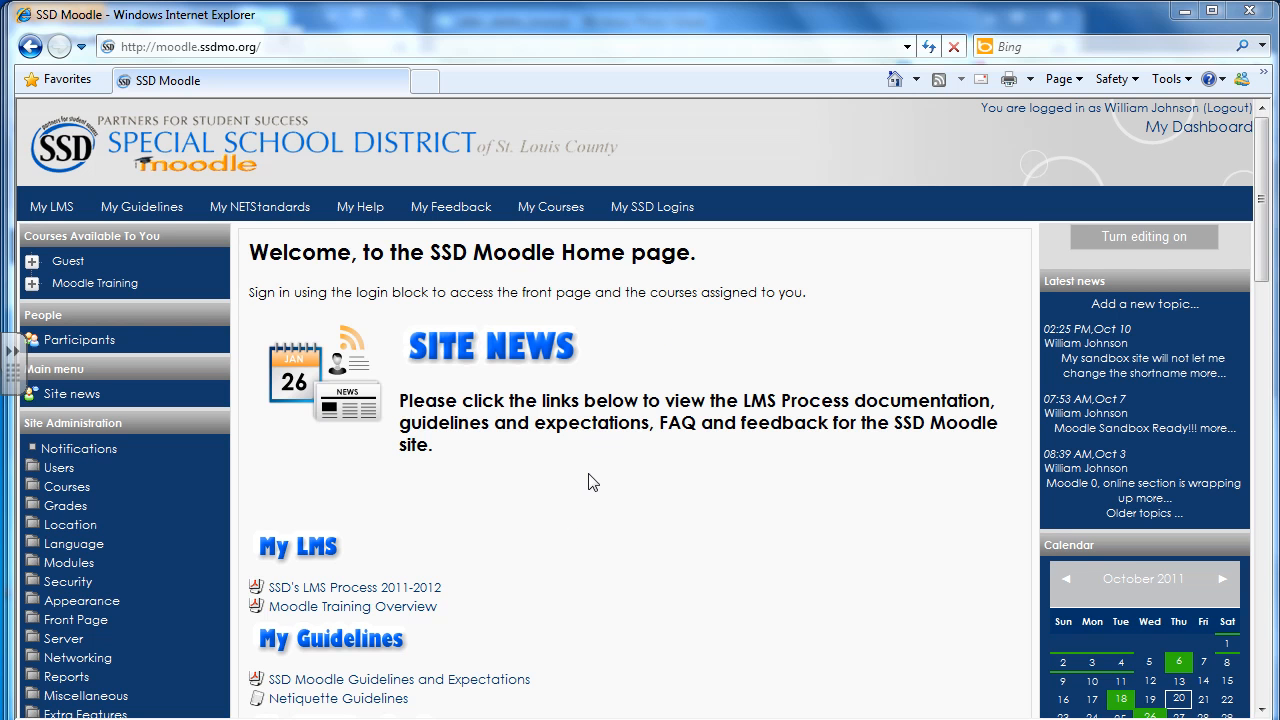
{"action": "mouse_move", "coordinate": [588, 480]}
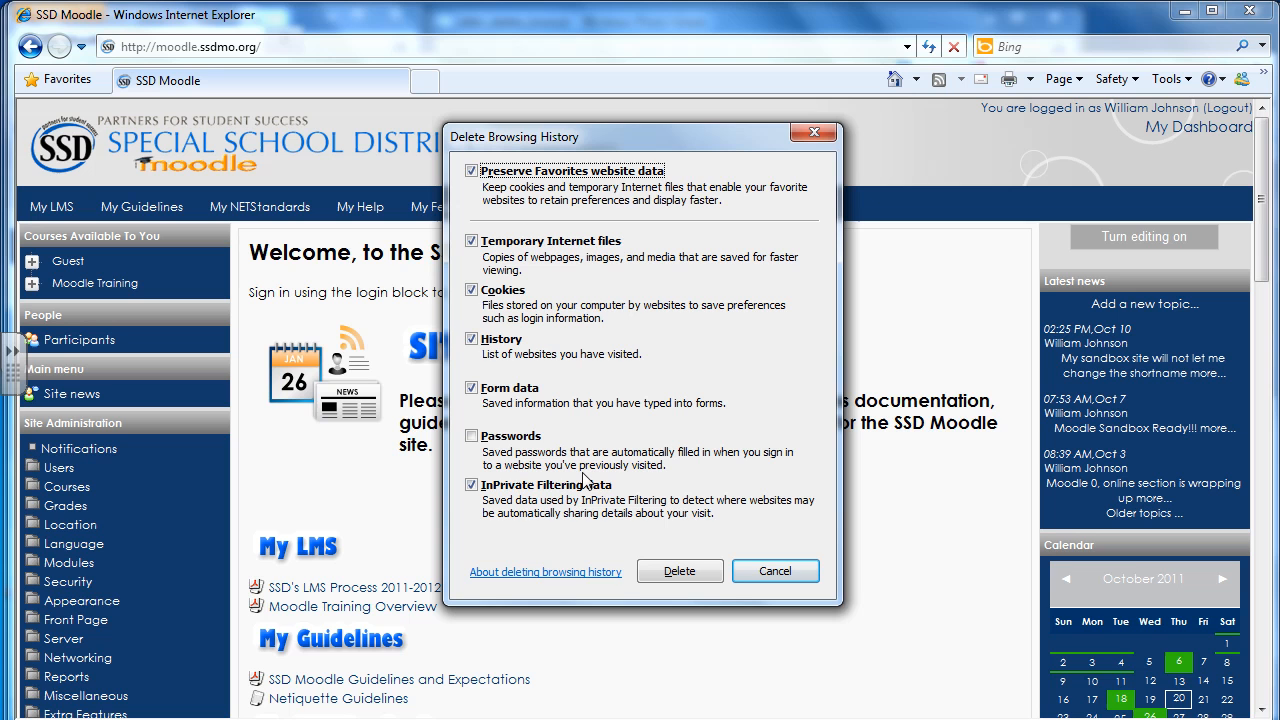
{"action": "mouse_move", "coordinate": [564, 490]}
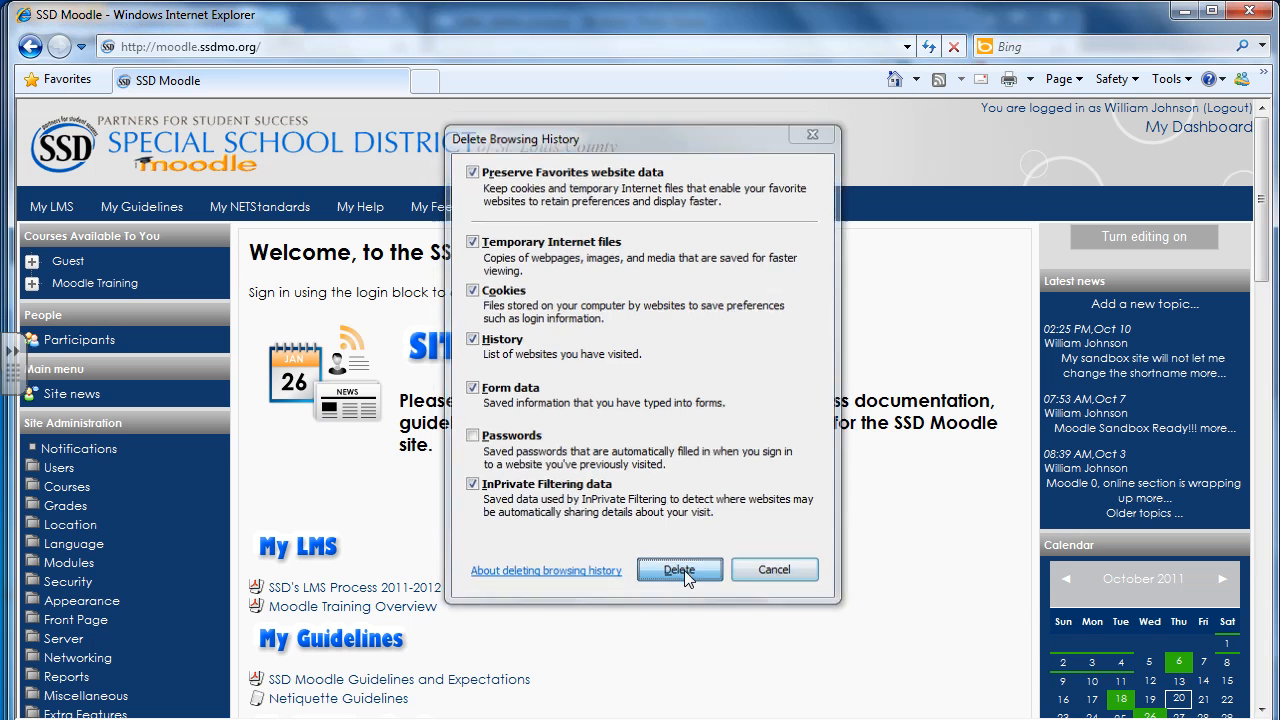
Step: Confirm deletion of temporary files, cookies and history in Internet Explorer
{"action": "left_click", "coordinate": [680, 568]}
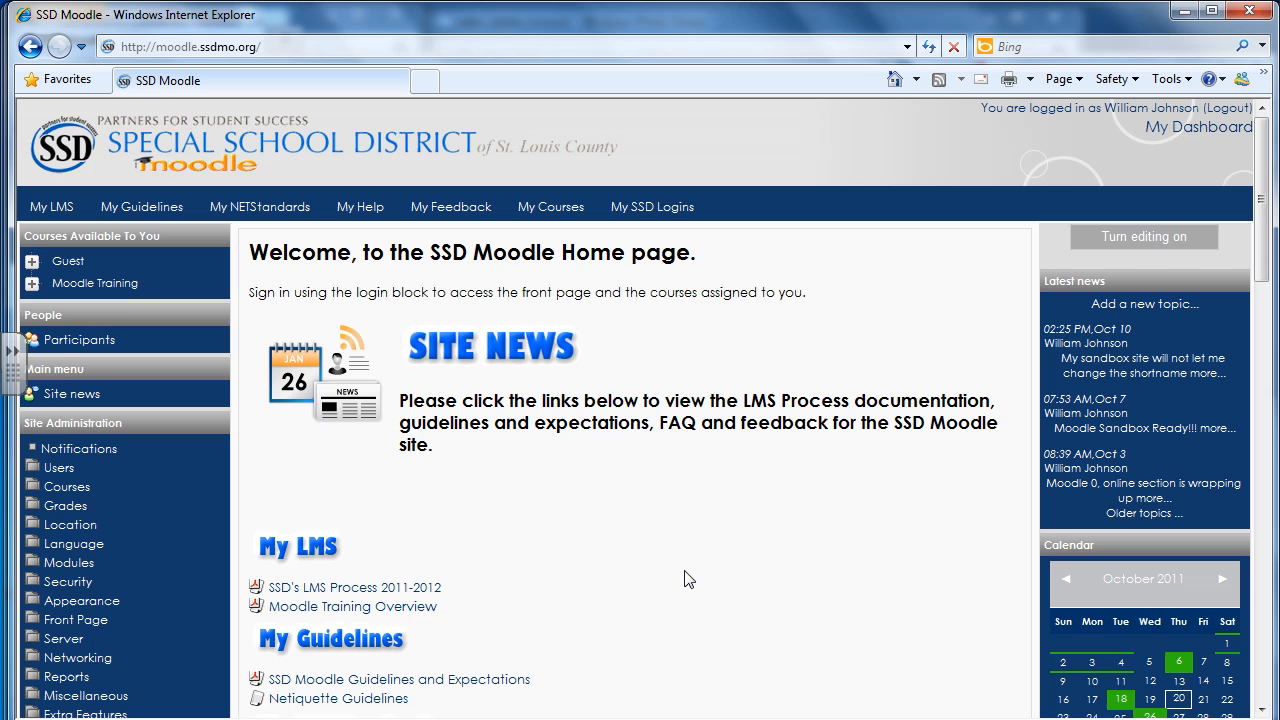
{"action": "mouse_move", "coordinate": [680, 582]}
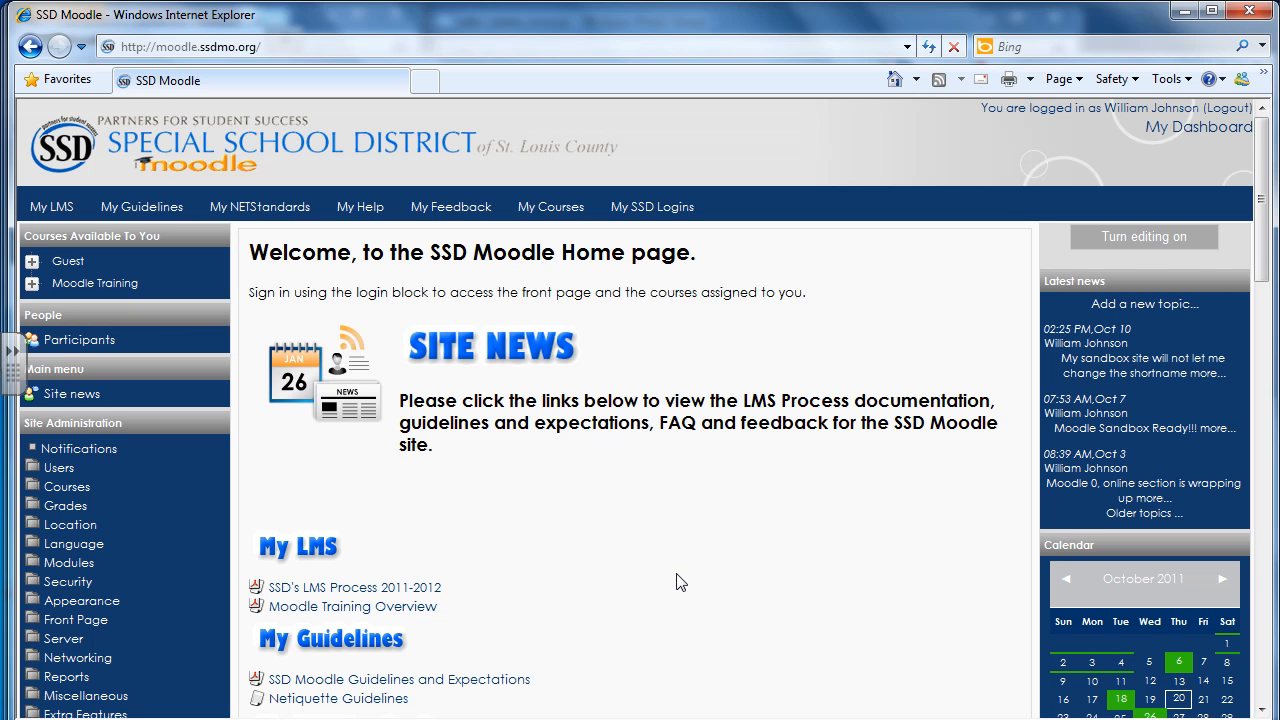
{"action": "mouse_move", "coordinate": [686, 572]}
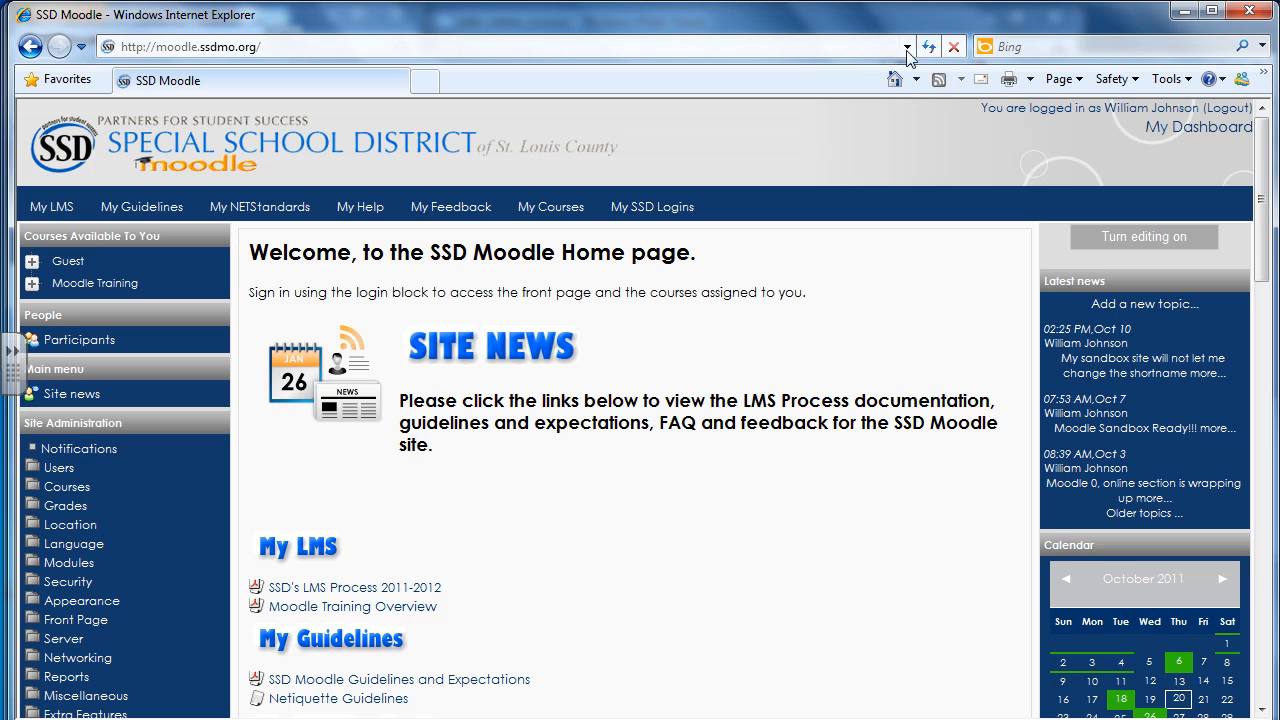
{"action": "left_click", "coordinate": [928, 46]}
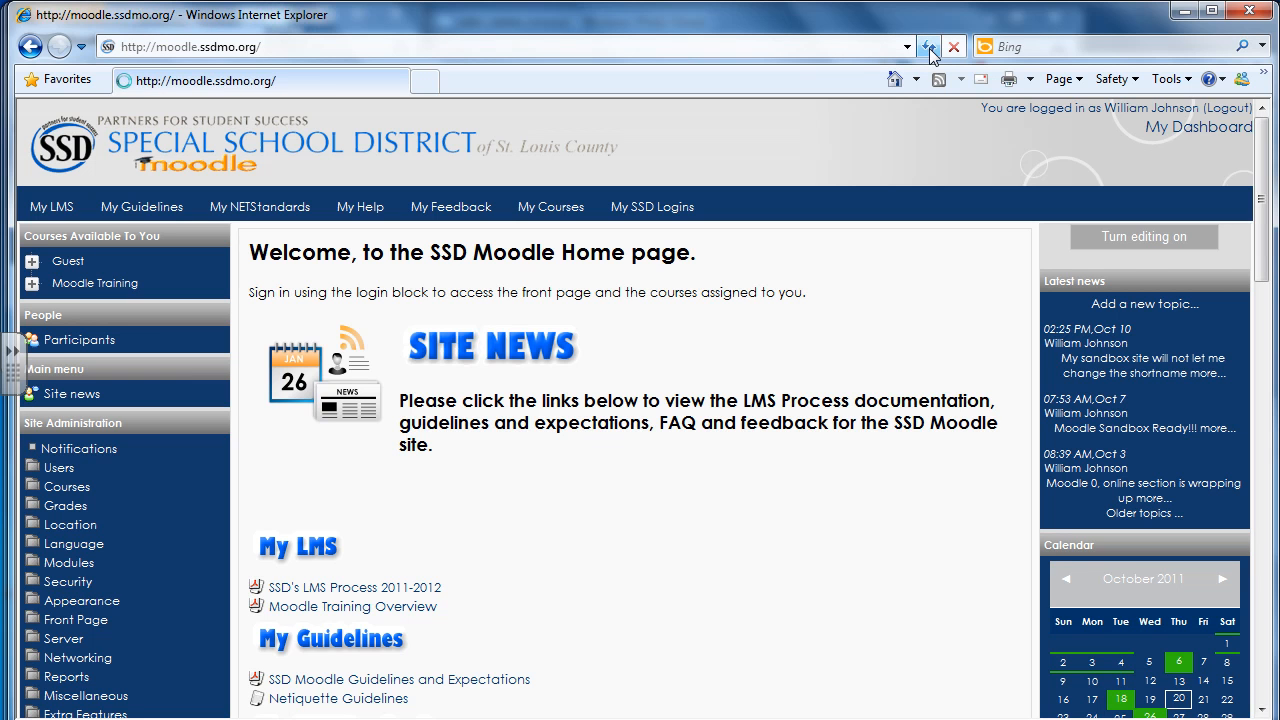
{"action": "left_click", "coordinate": [928, 46]}
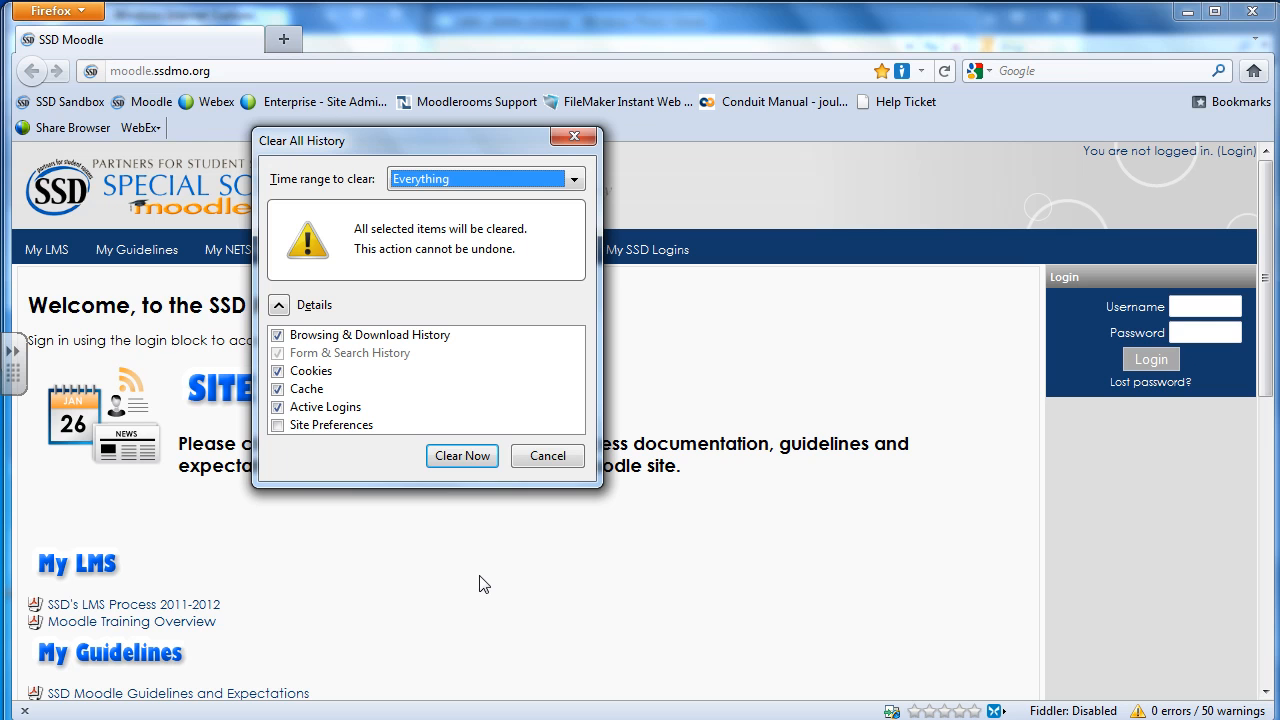
Step: Set Firefox's Clear All History time range to Everything and clear it now
{"action": "left_click", "coordinate": [278, 304]}
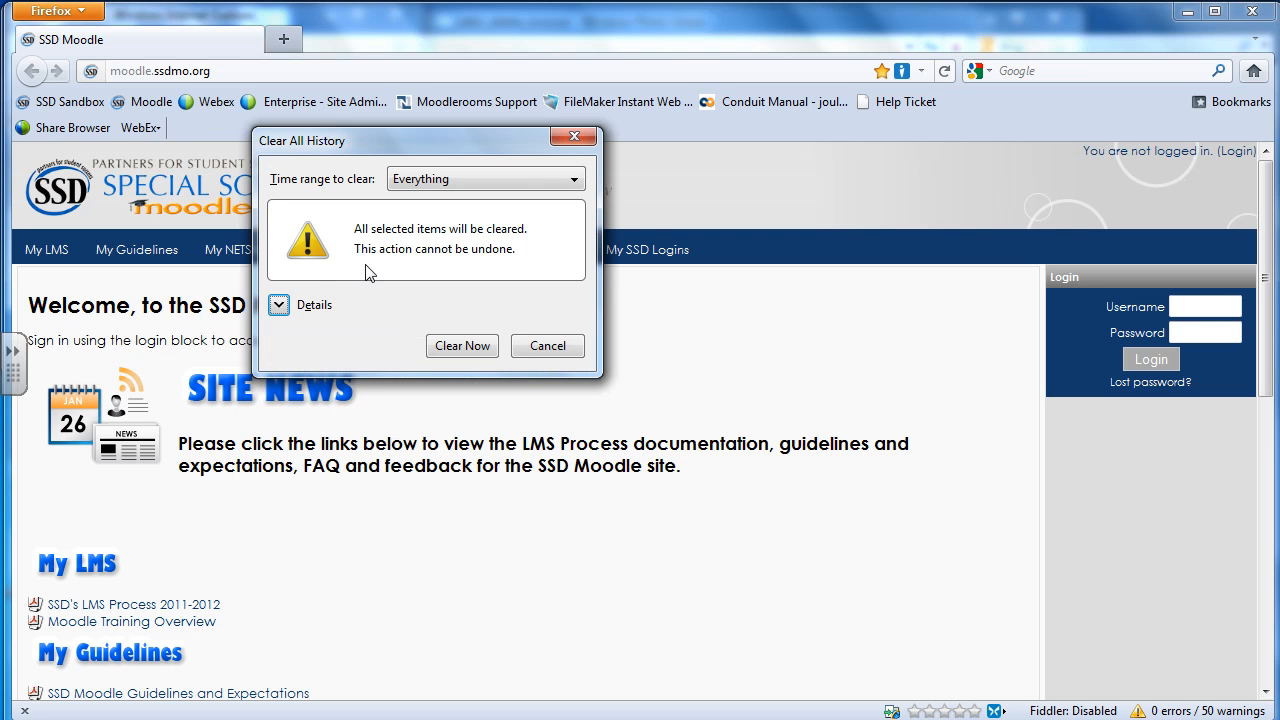
{"action": "mouse_move", "coordinate": [444, 244]}
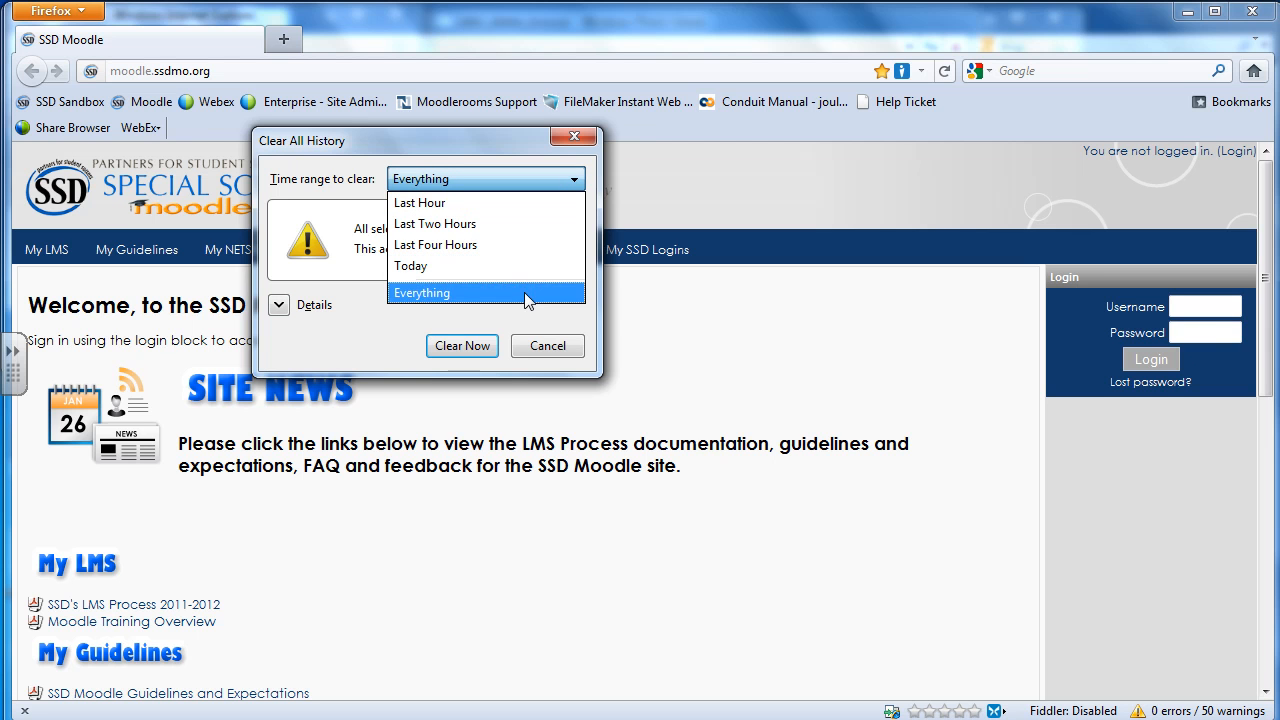
{"action": "left_click", "coordinate": [280, 304]}
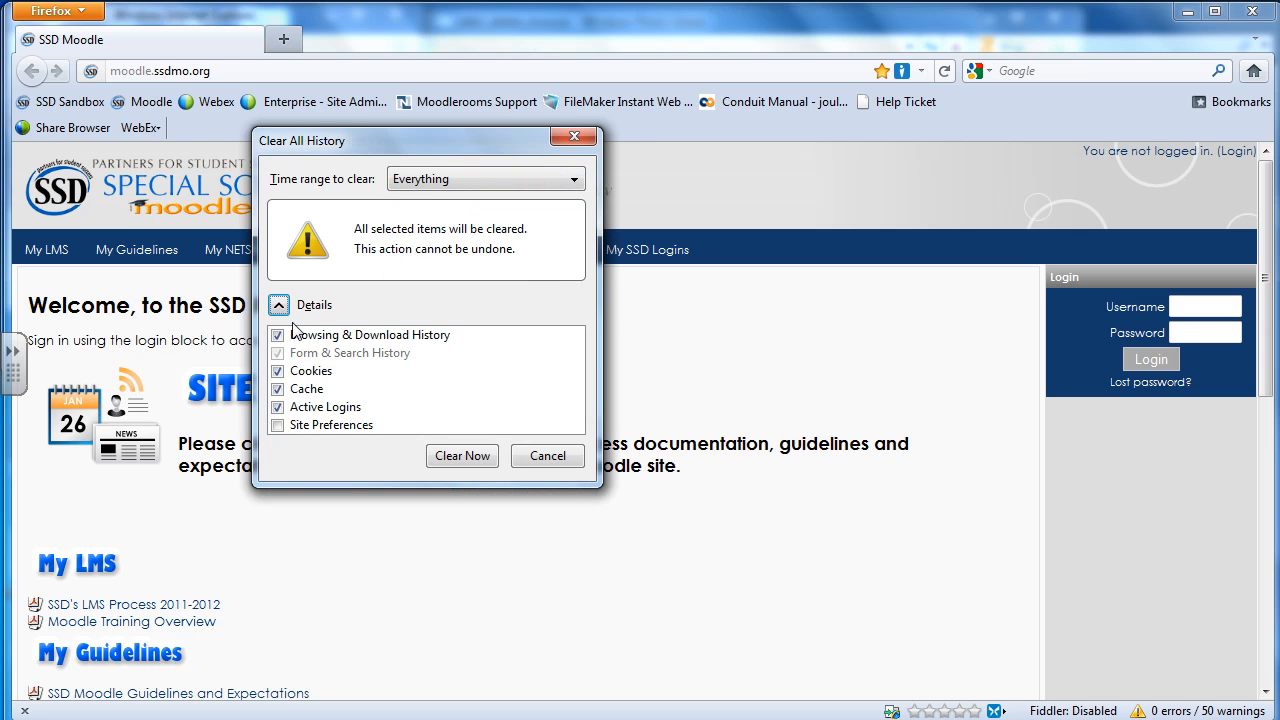
{"action": "mouse_move", "coordinate": [304, 458]}
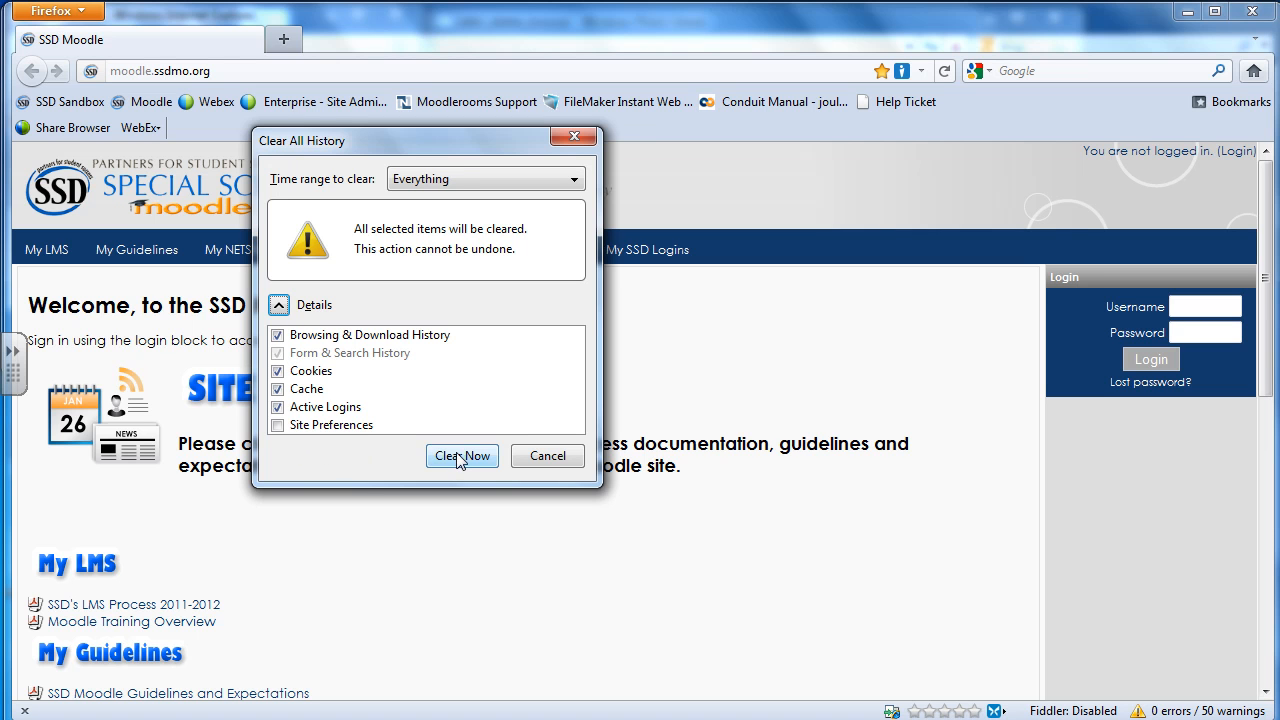
{"action": "left_click", "coordinate": [460, 456]}
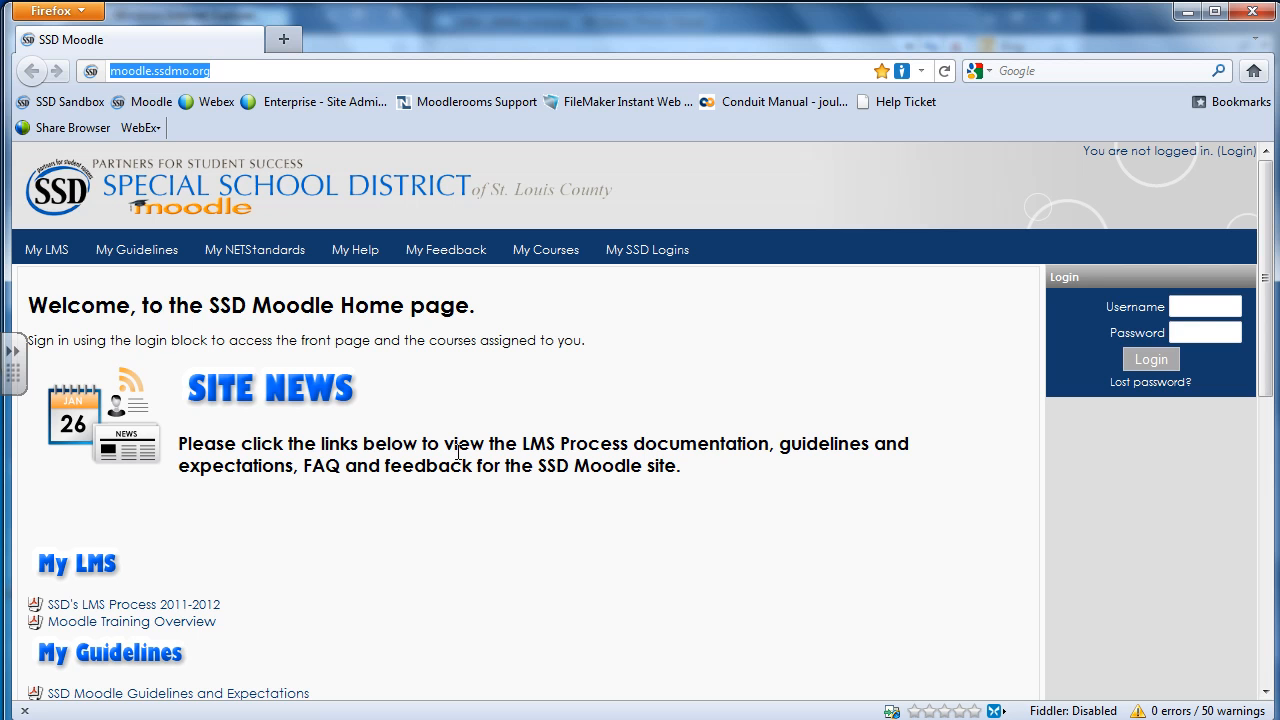
{"action": "mouse_move", "coordinate": [836, 128]}
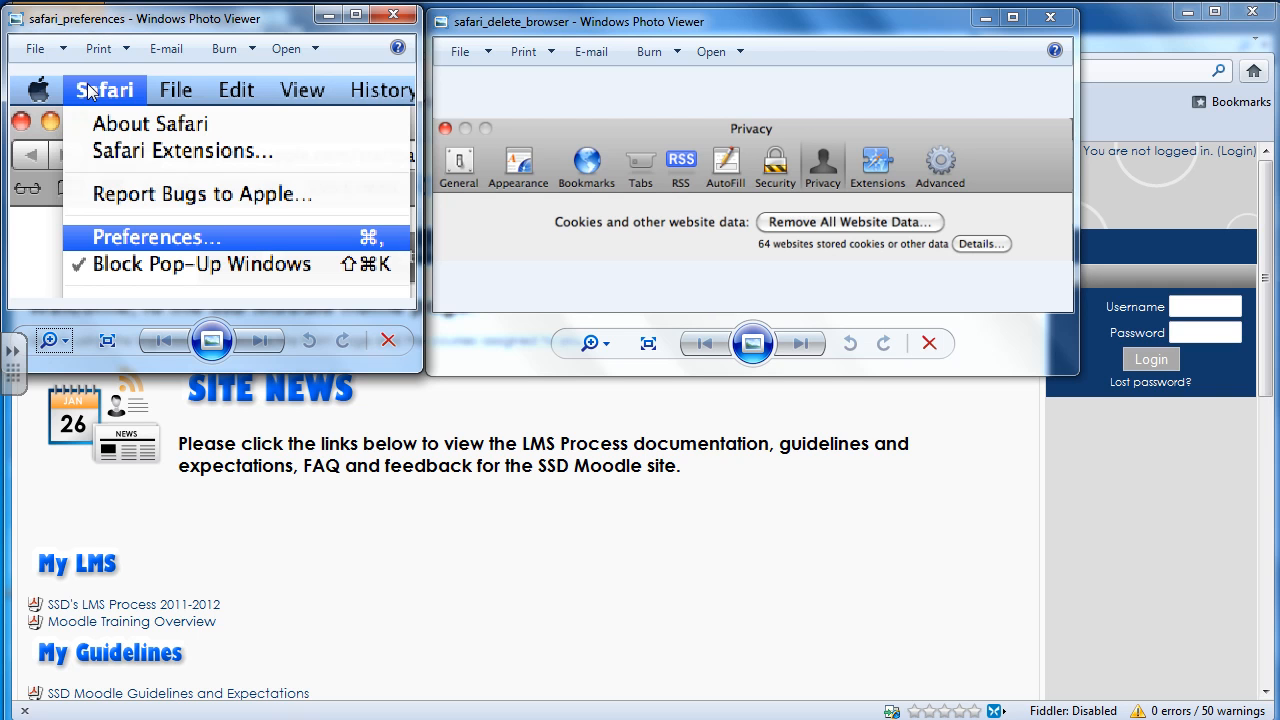
{"action": "mouse_move", "coordinate": [144, 220]}
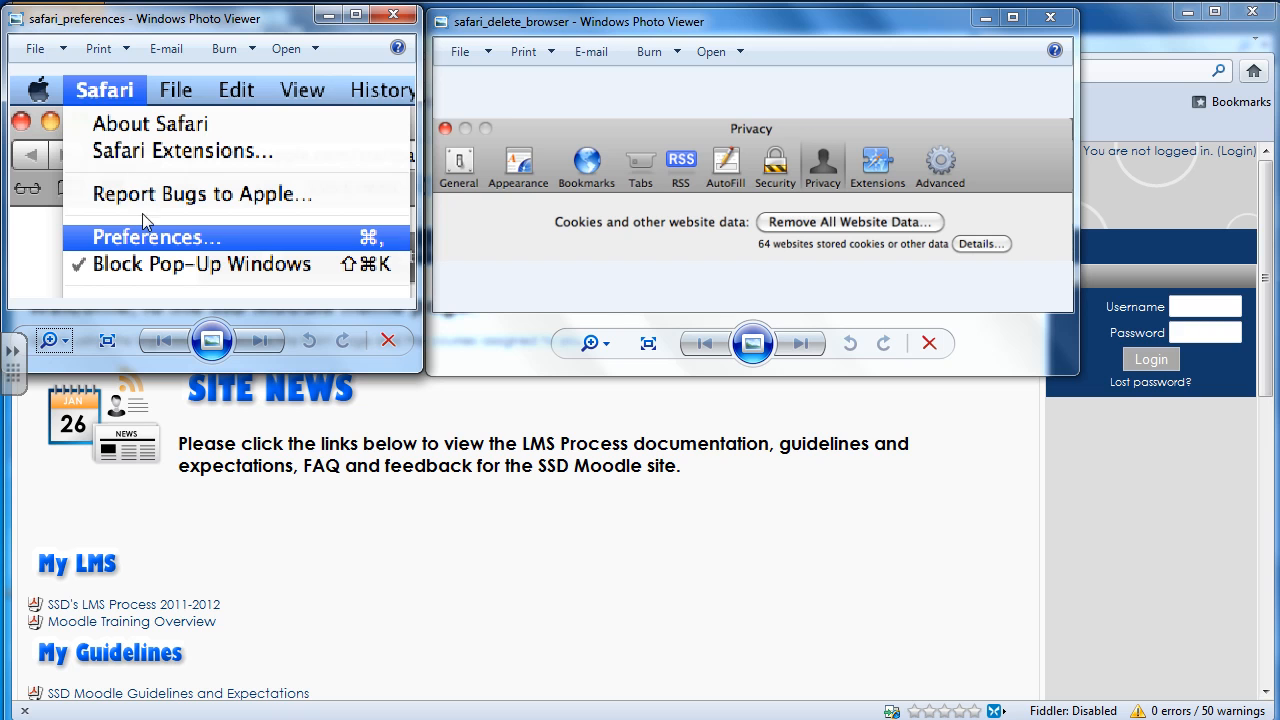
{"action": "mouse_move", "coordinate": [718, 260]}
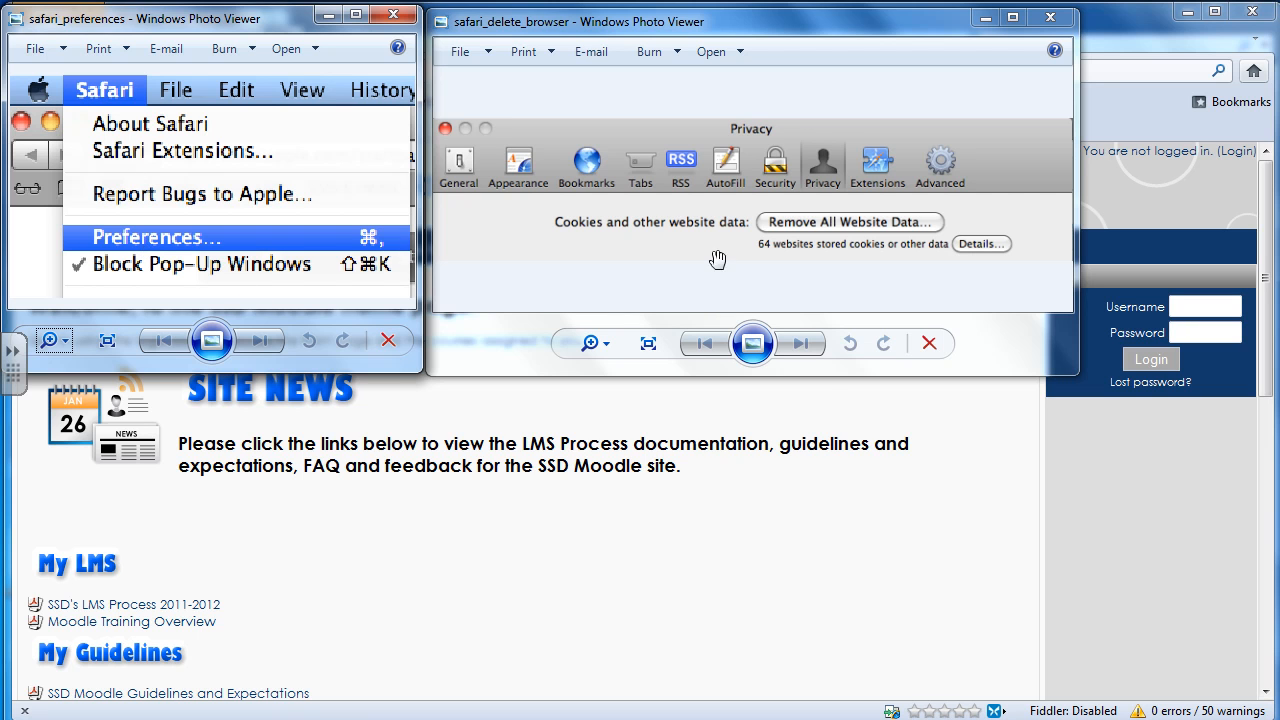
{"action": "mouse_move", "coordinate": [824, 176]}
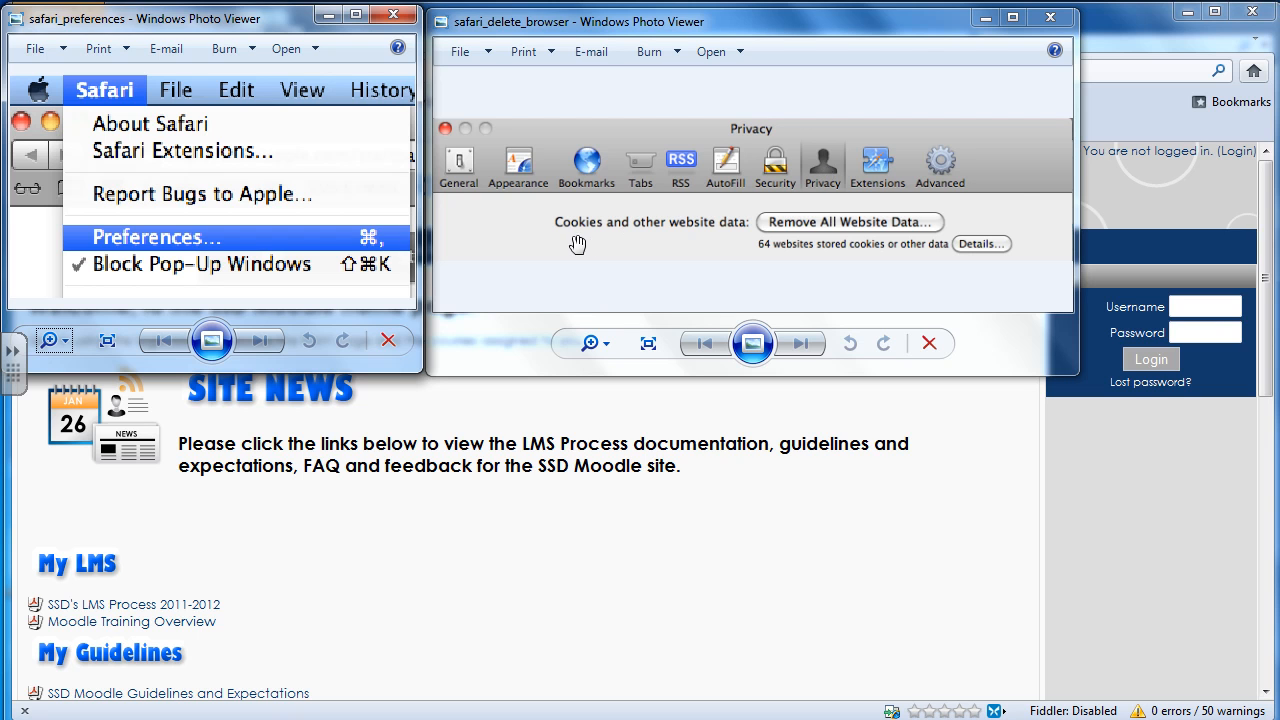
{"action": "mouse_move", "coordinate": [730, 240]}
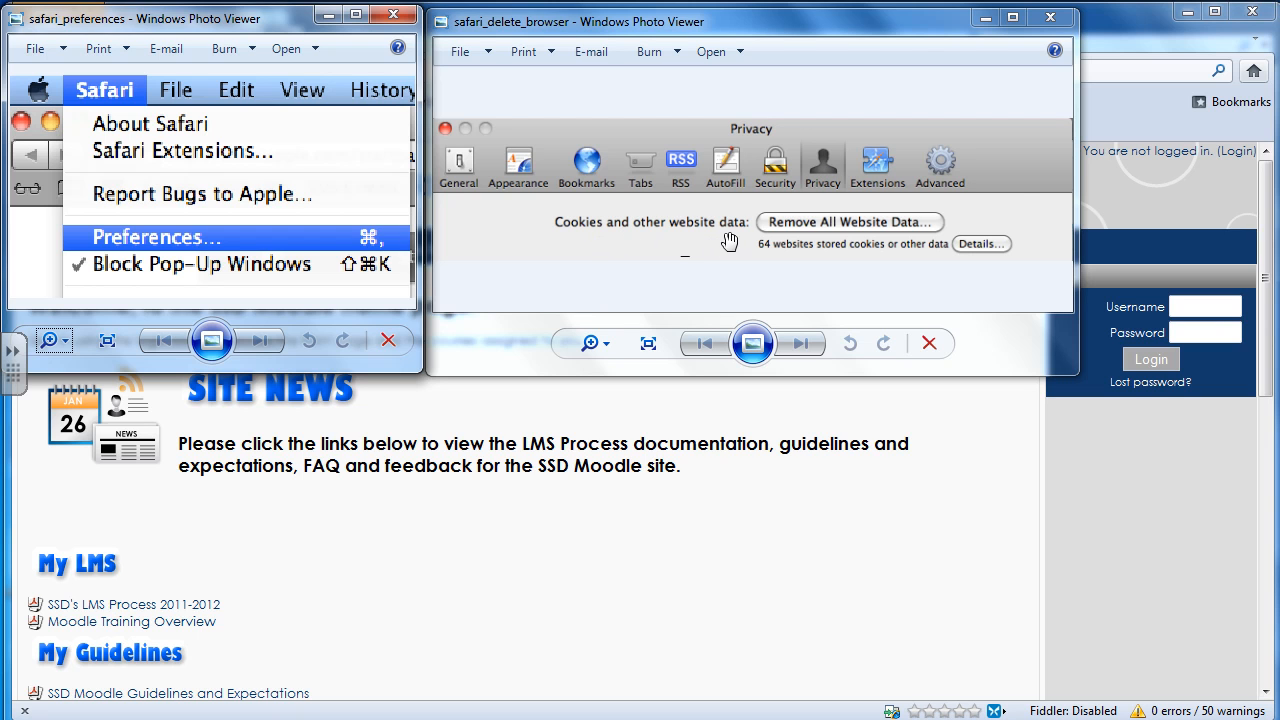
{"action": "mouse_move", "coordinate": [832, 236]}
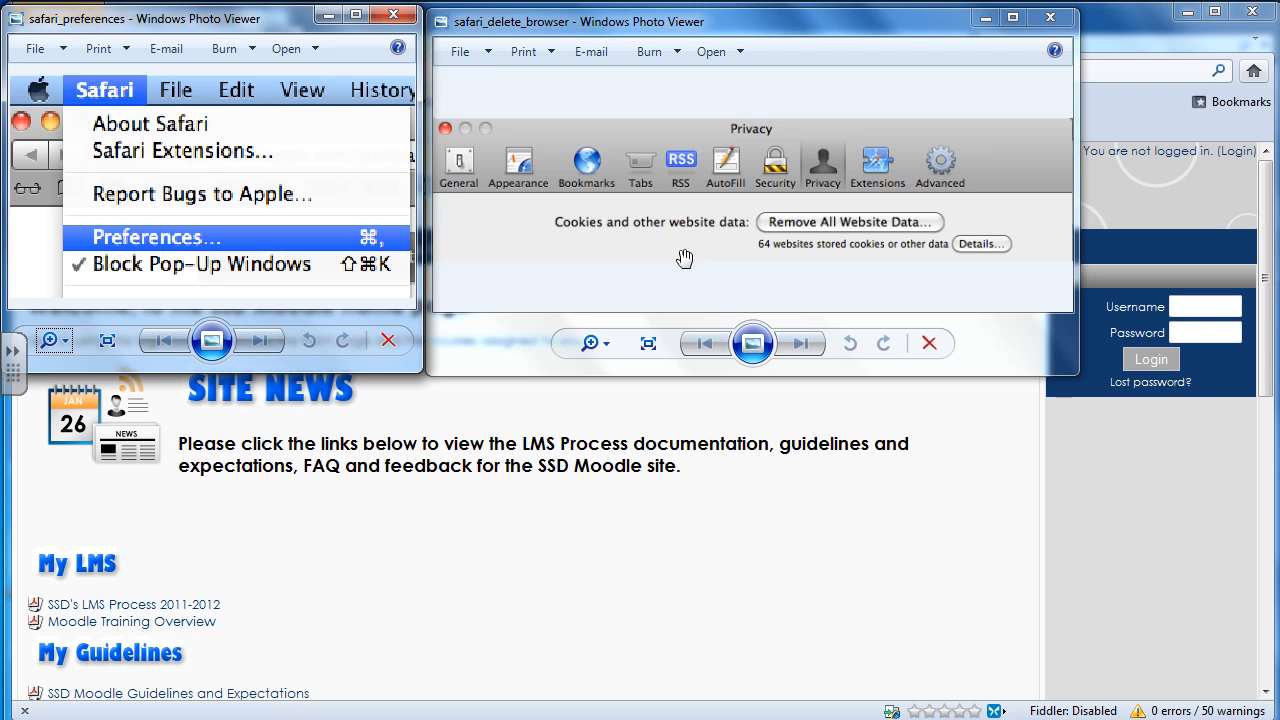
{"action": "mouse_move", "coordinate": [684, 222]}
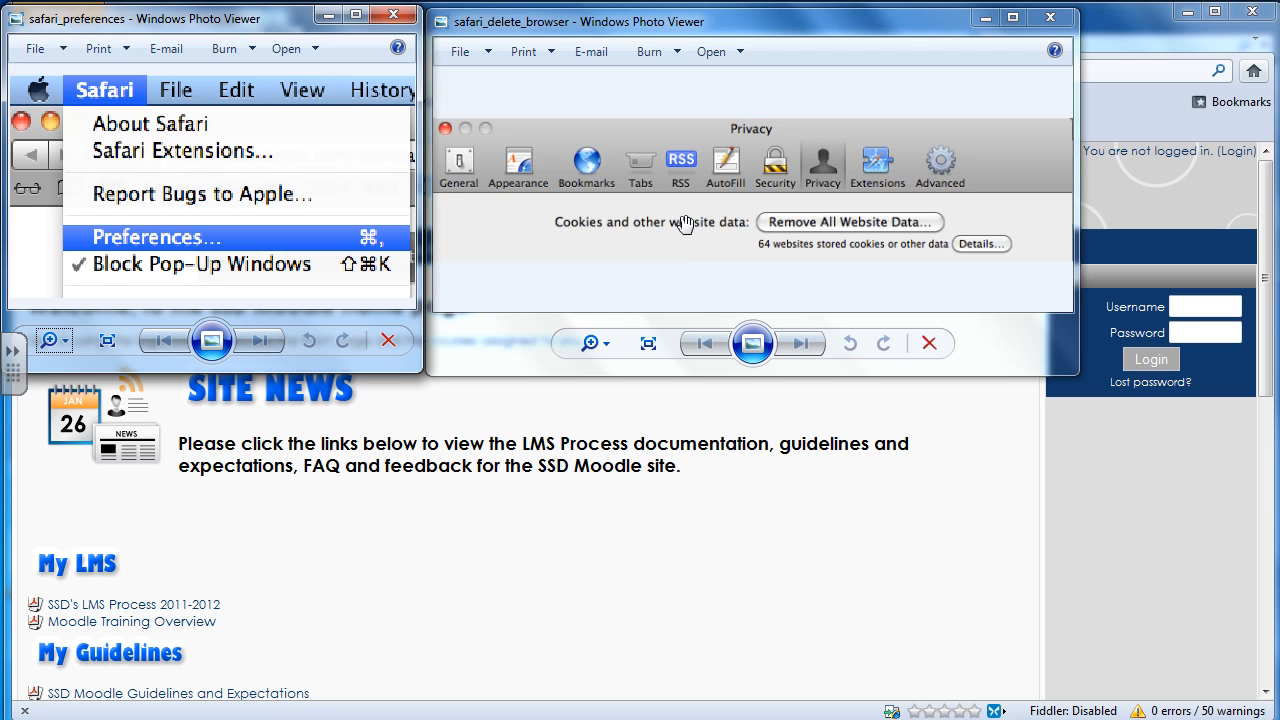